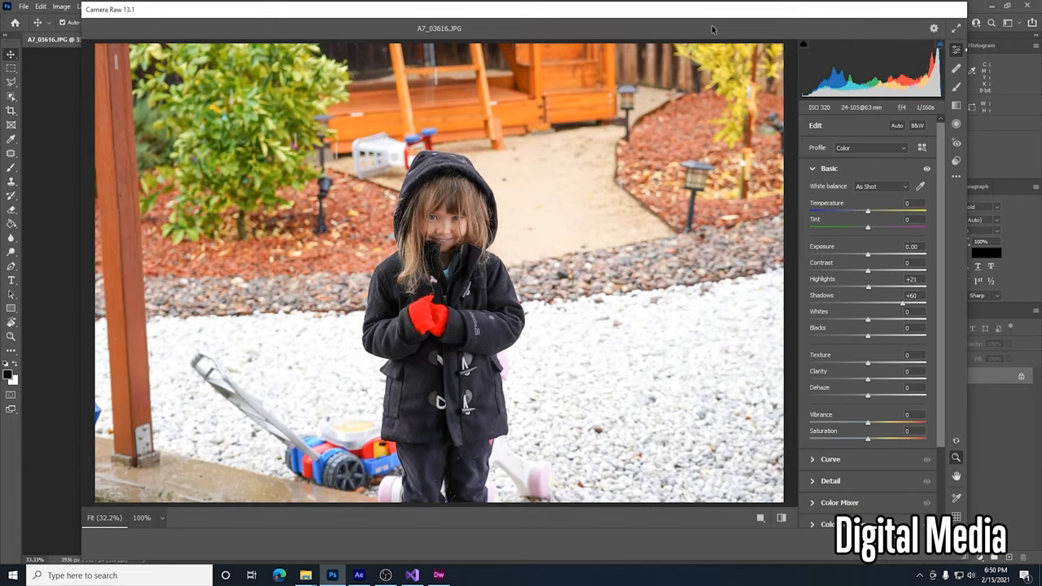
# - Pan the 2:40 PM lakeside sky from south through southeast to northeast
pyautogui.click(380, 575)
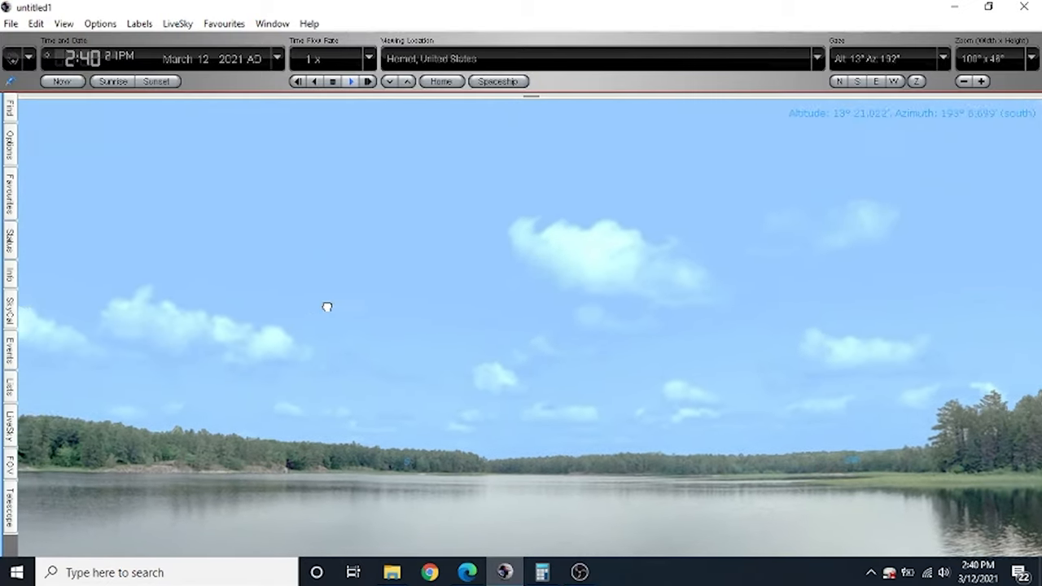
pyautogui.moveTo(326, 307); pyautogui.dragTo(445, 345)
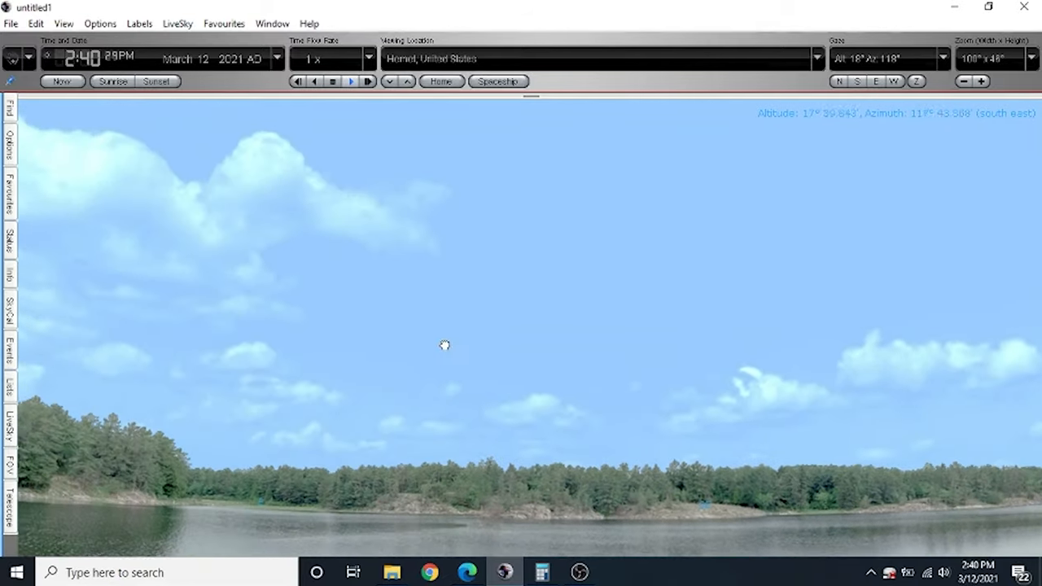
pyautogui.moveTo(444, 345); pyautogui.dragTo(745, 258)
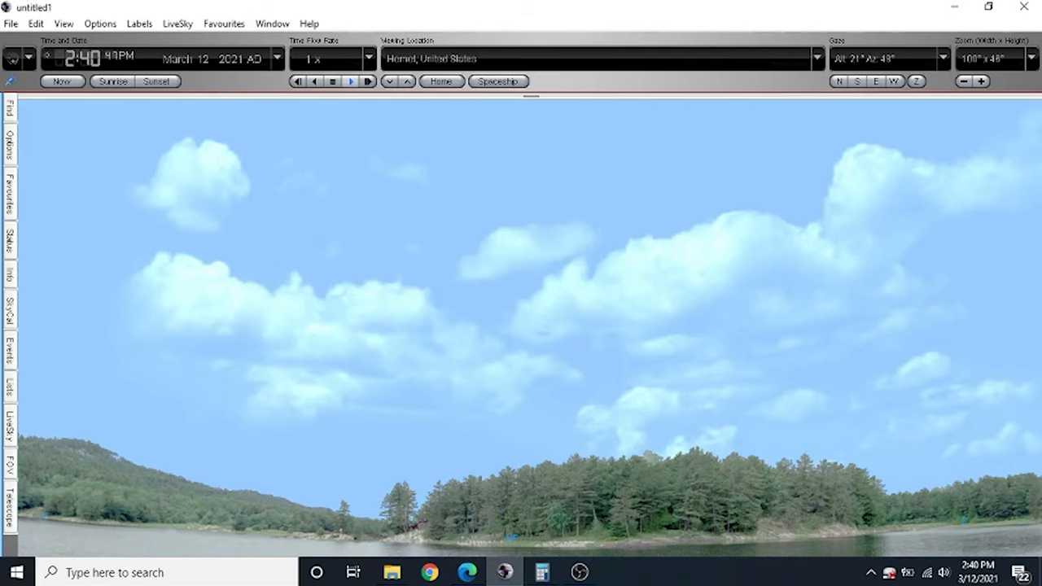
pyautogui.moveTo(122, 73)
pyautogui.write('8')
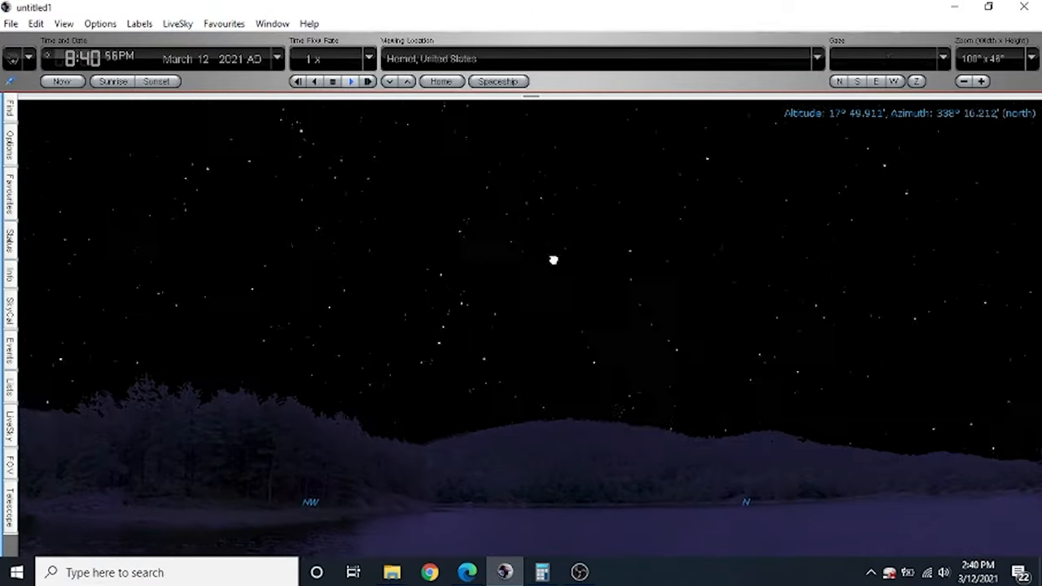
# - Pan the 8:41 PM starry night sky around to face the southwest
pyautogui.moveTo(554, 260); pyautogui.dragTo(733, 287)
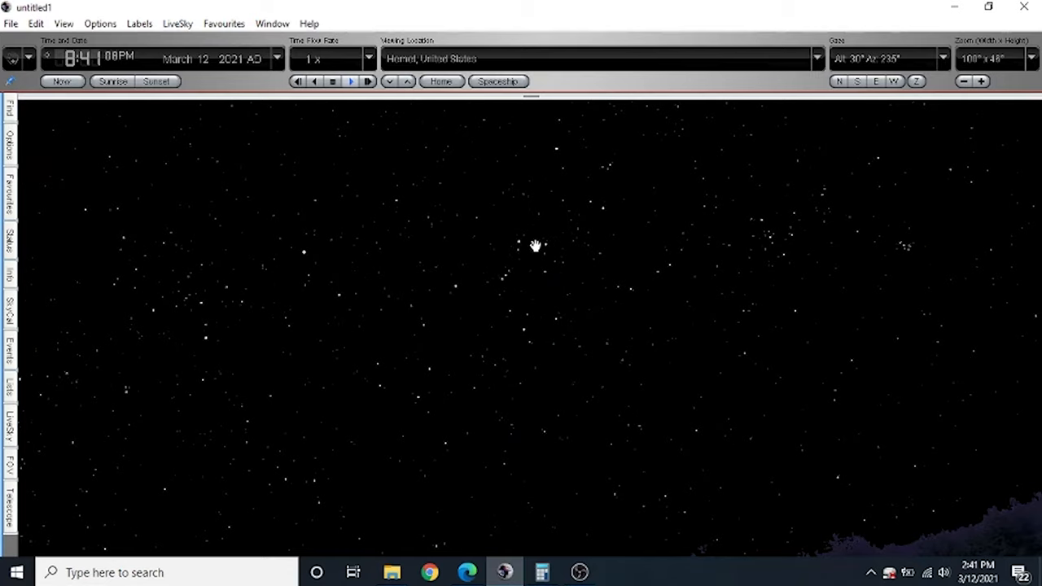
pyautogui.click(525, 252)
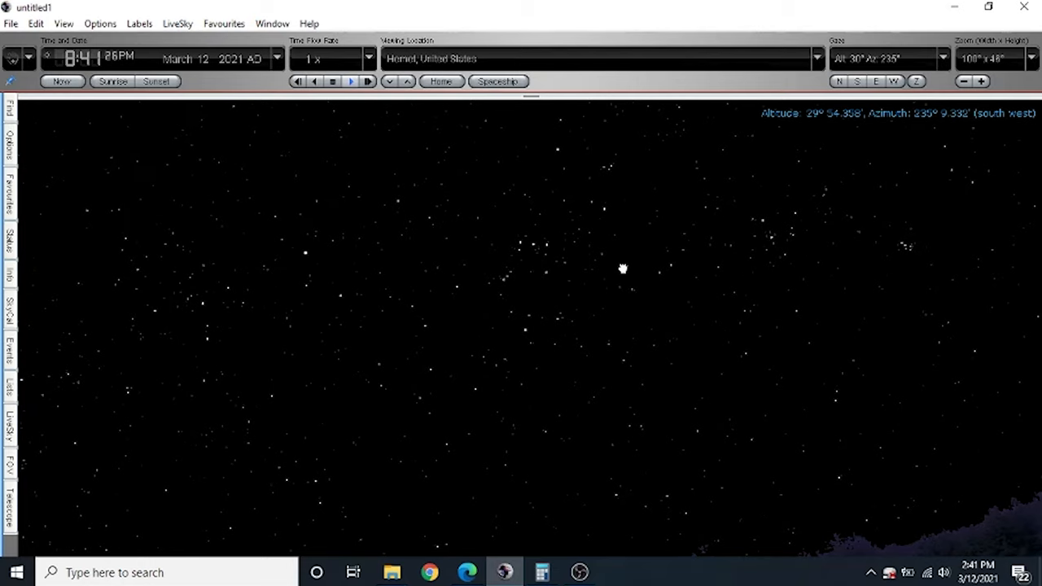
pyautogui.moveTo(623, 269); pyautogui.dragTo(547, 253)
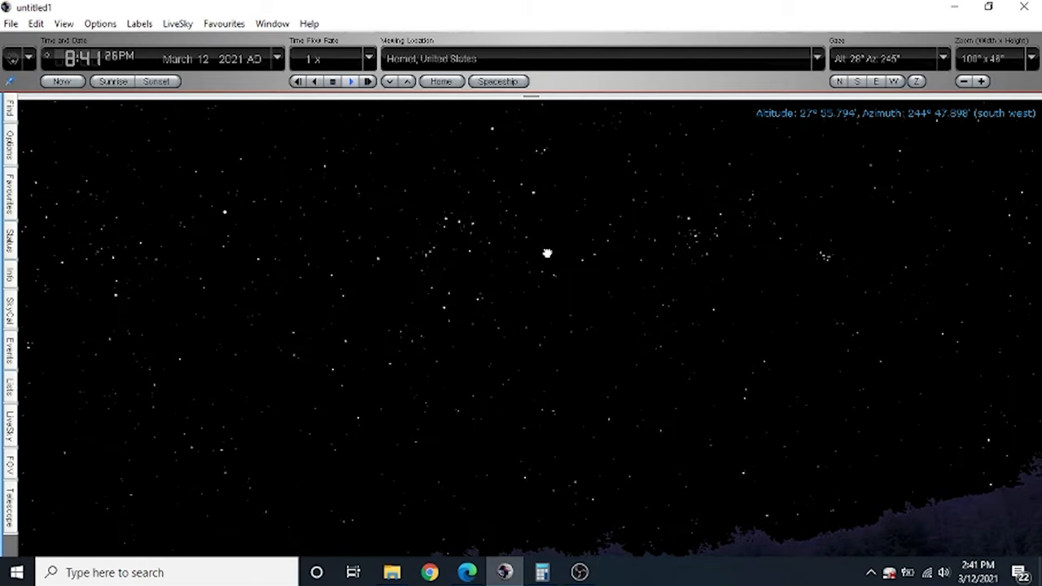